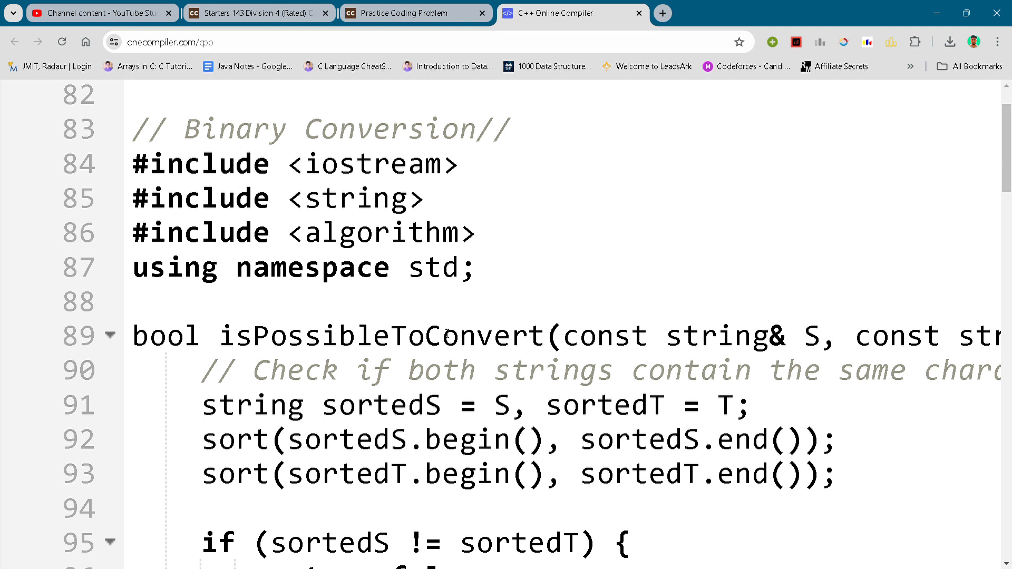
mouse_move(434, 56)
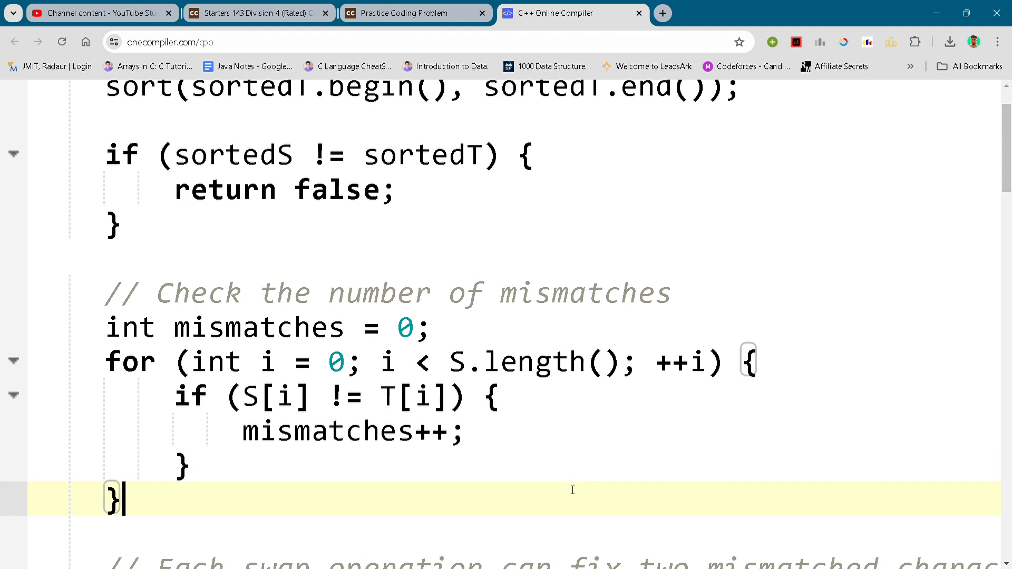
scroll("down", 3)
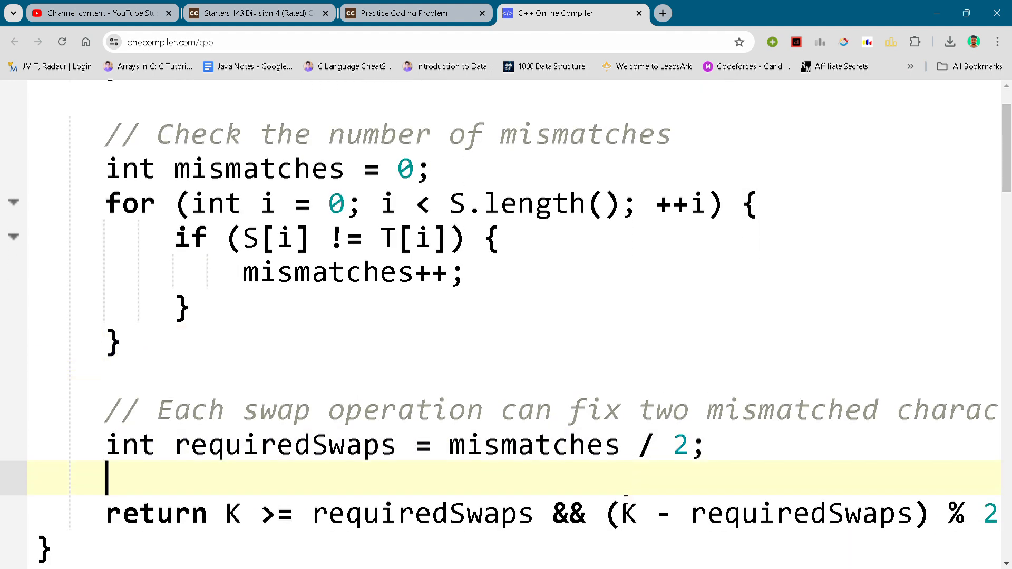
scroll("down", 3)
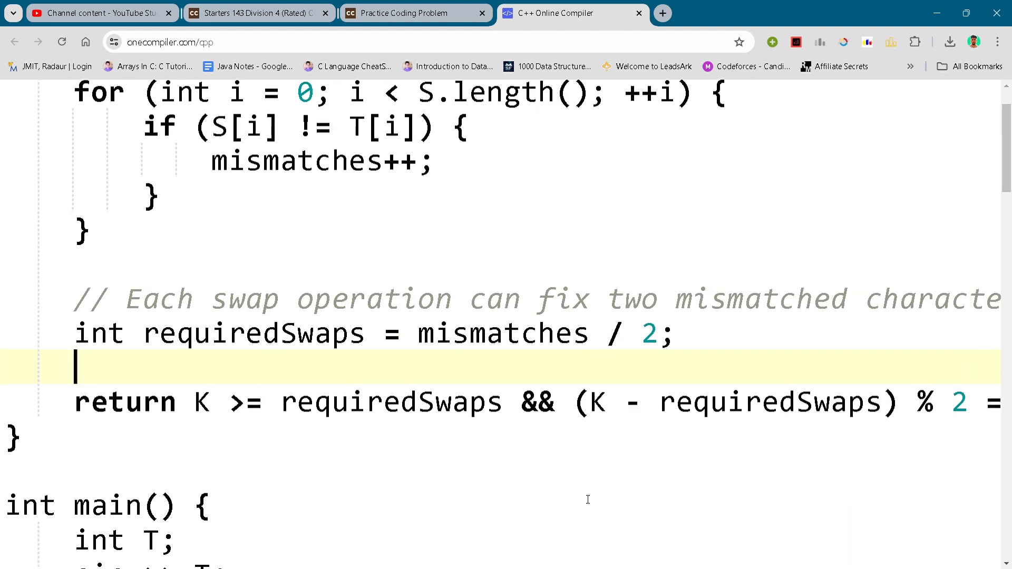